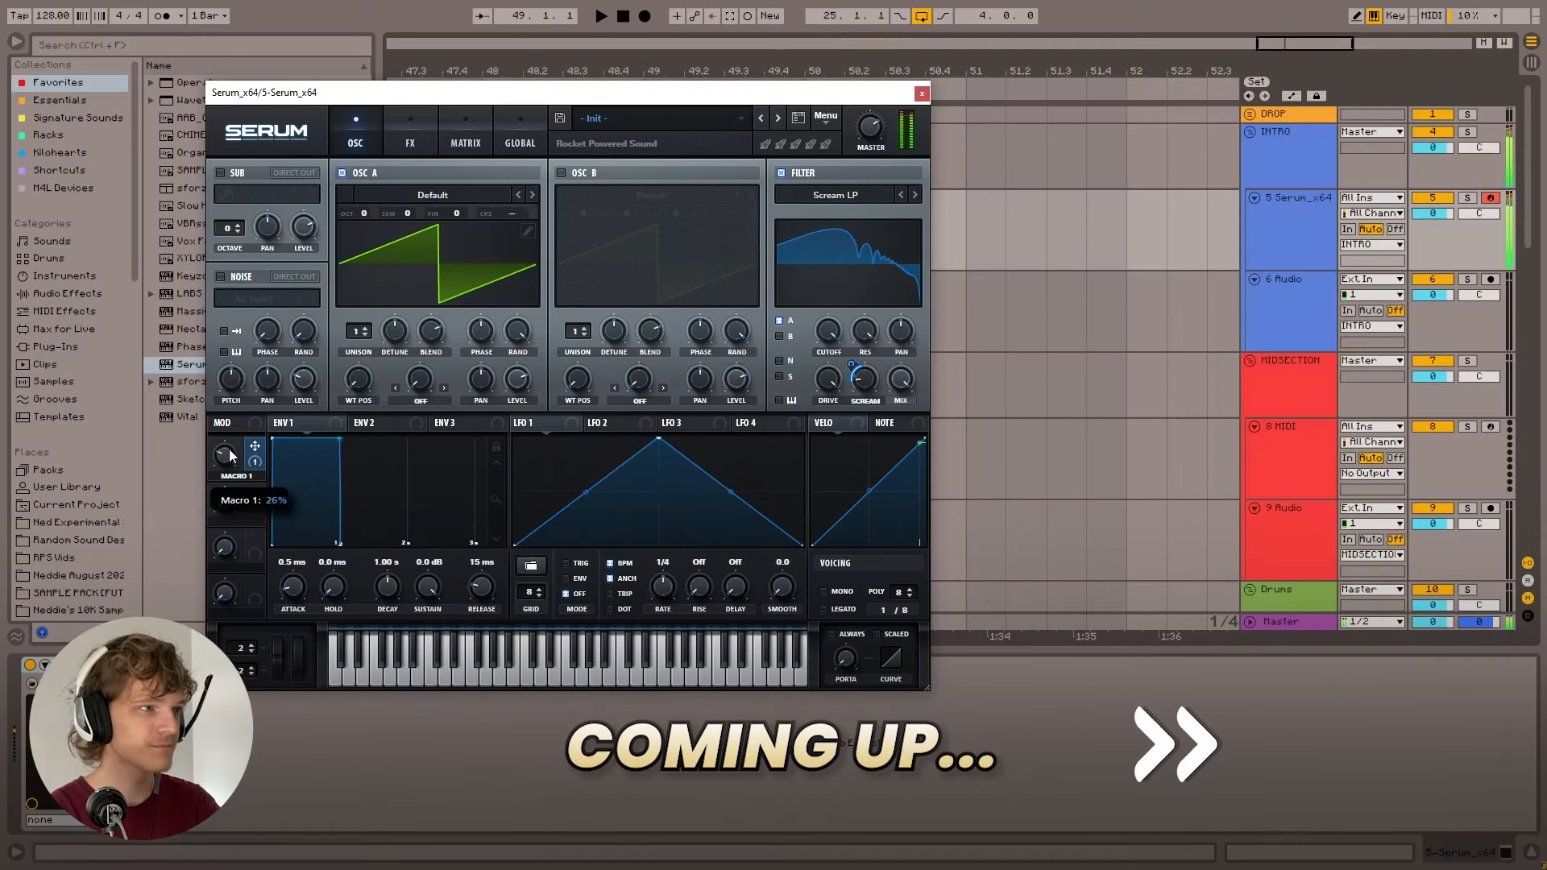
# Replace the init patch's MG Low 12 filter with the Scream LP type from the Misc category.
pyautogui.moveTo(227, 457); pyautogui.dragTo(227, 469)
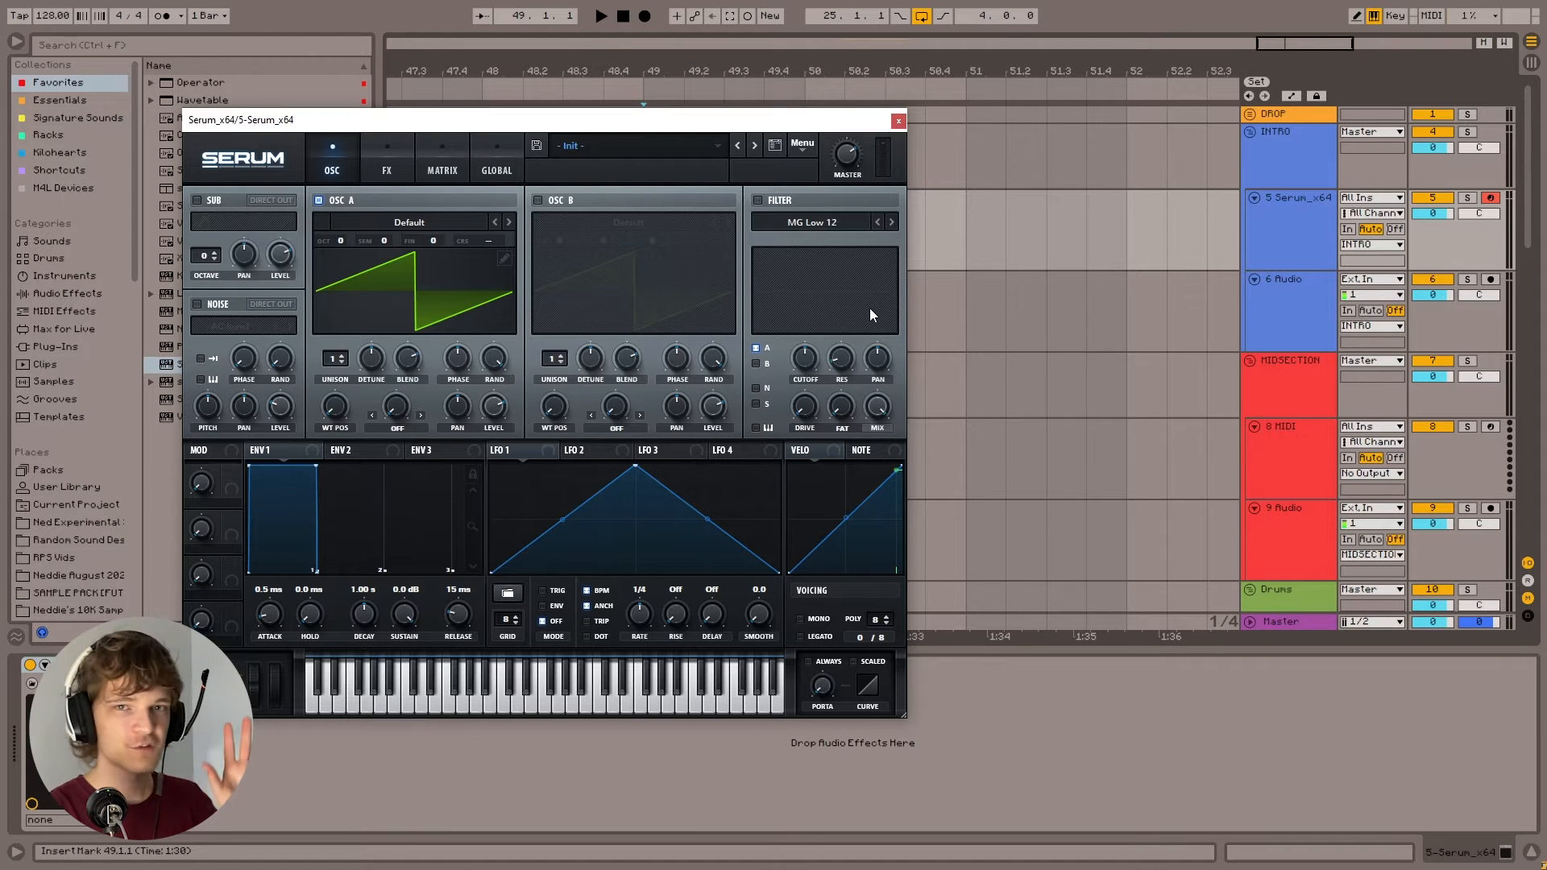
pyautogui.moveTo(809, 262)
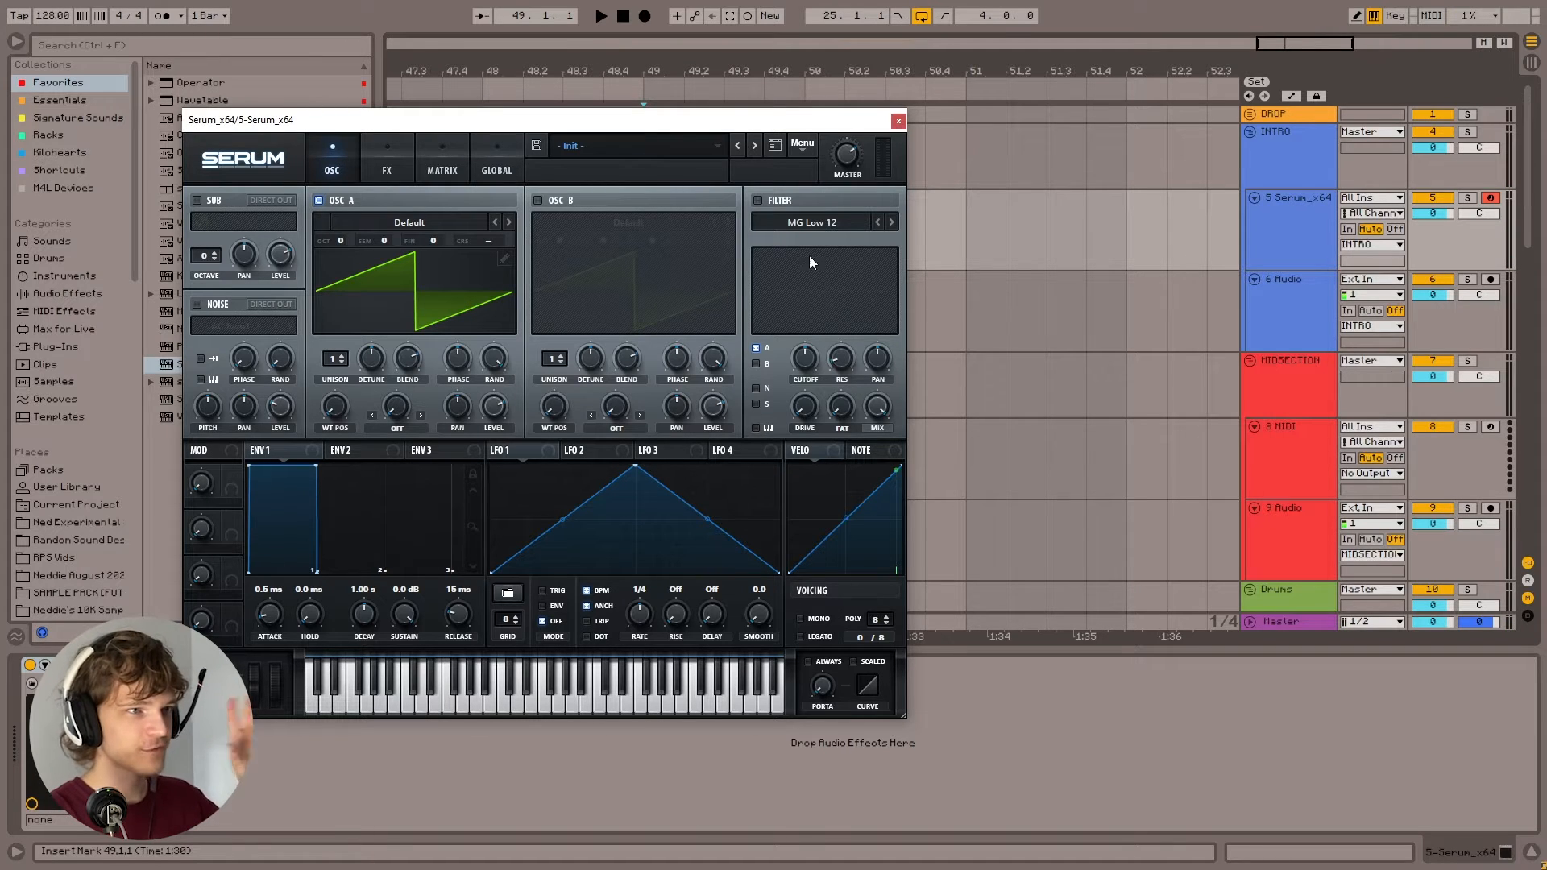
pyautogui.moveTo(818, 222)
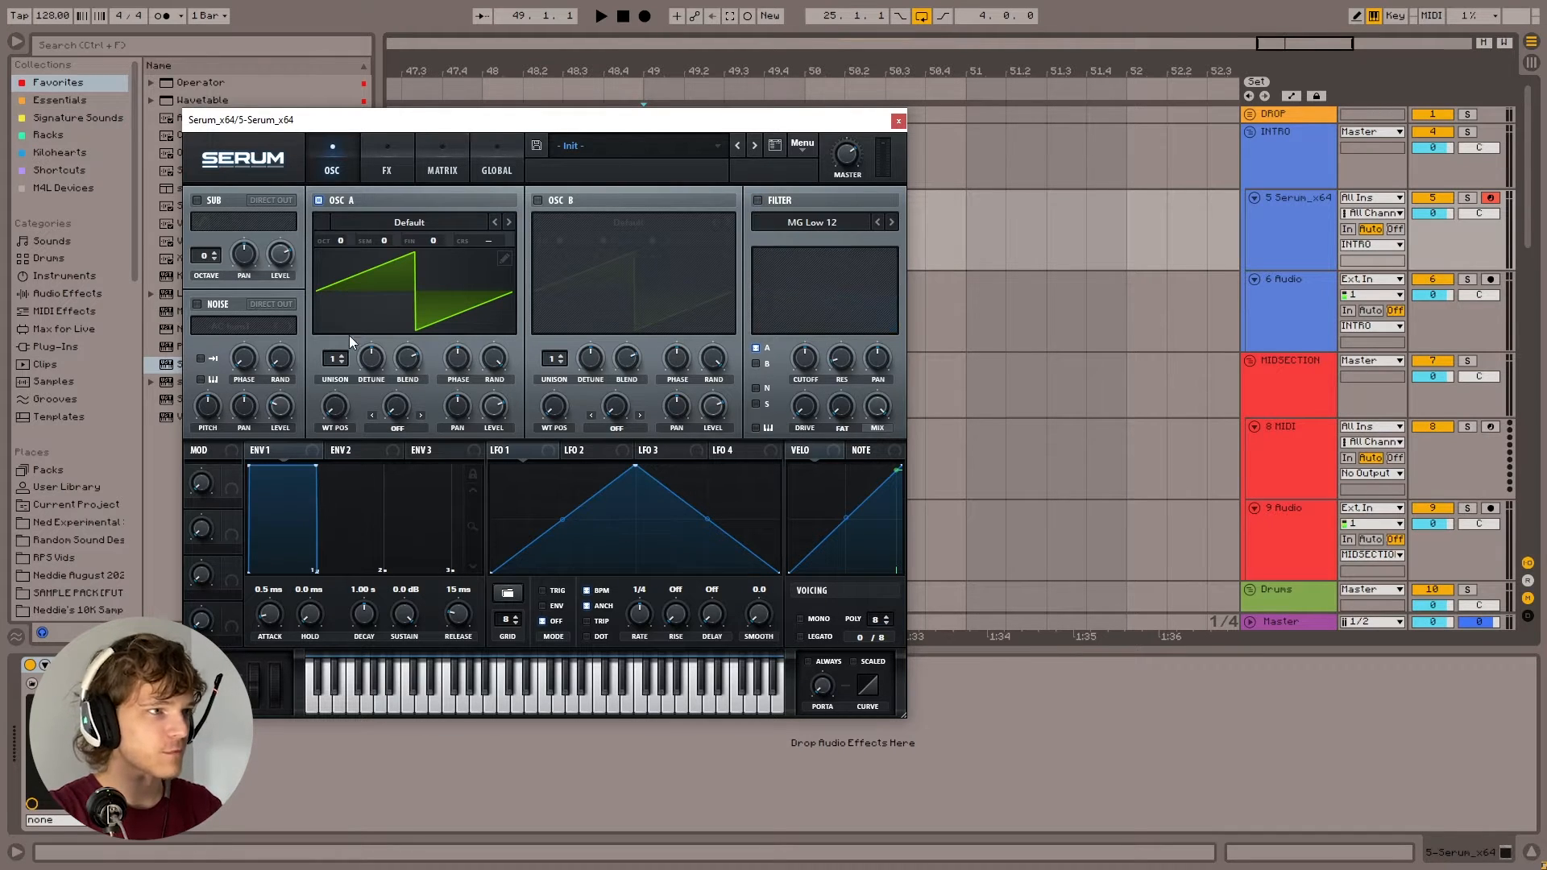
pyautogui.moveTo(759, 207)
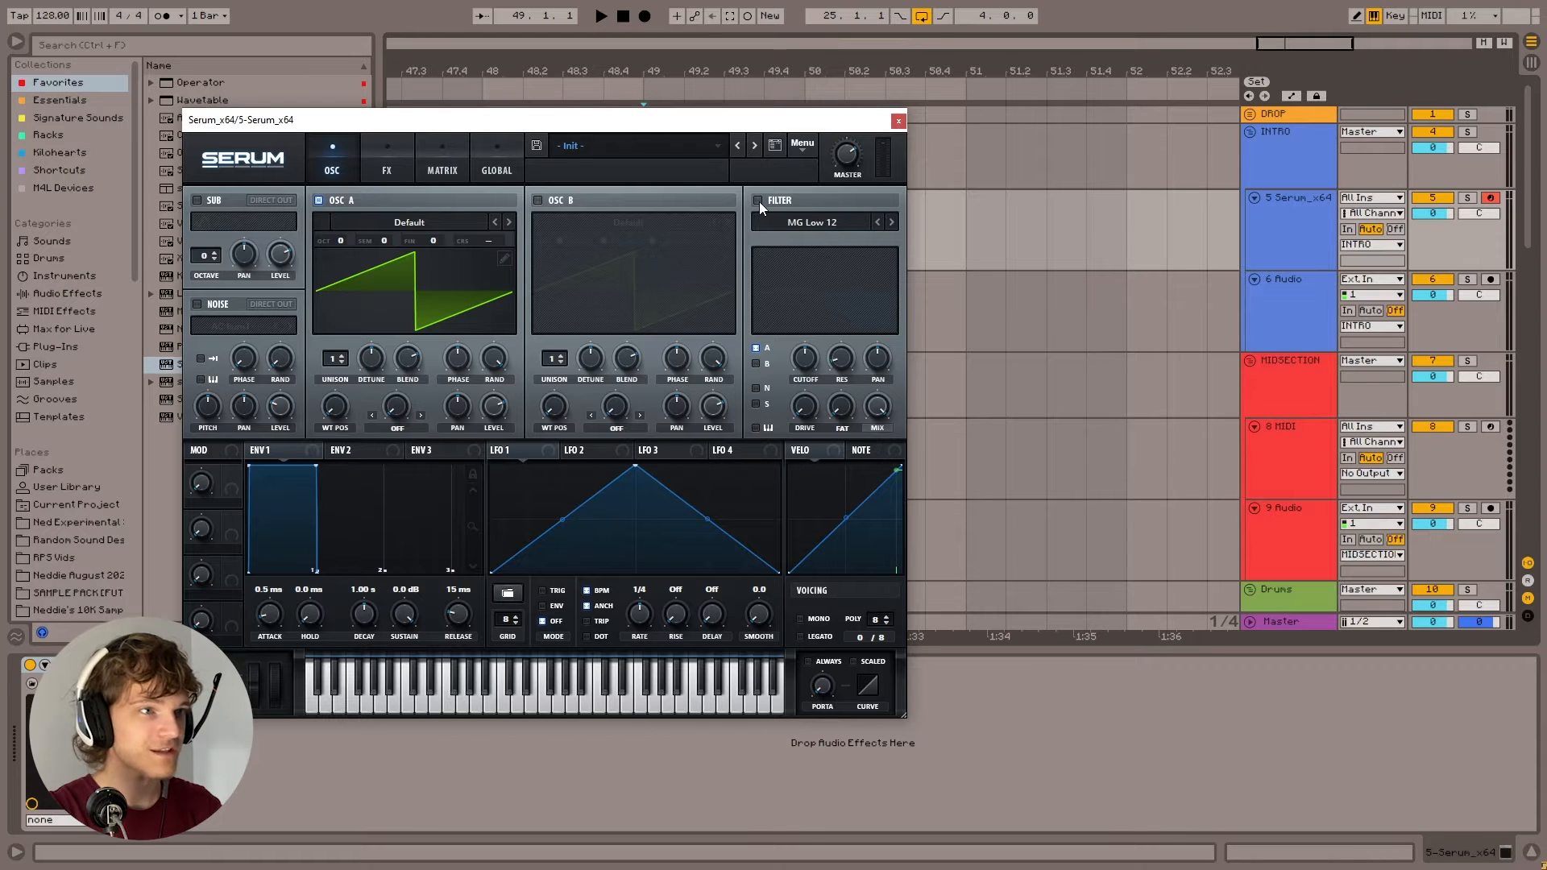
pyautogui.click(809, 220)
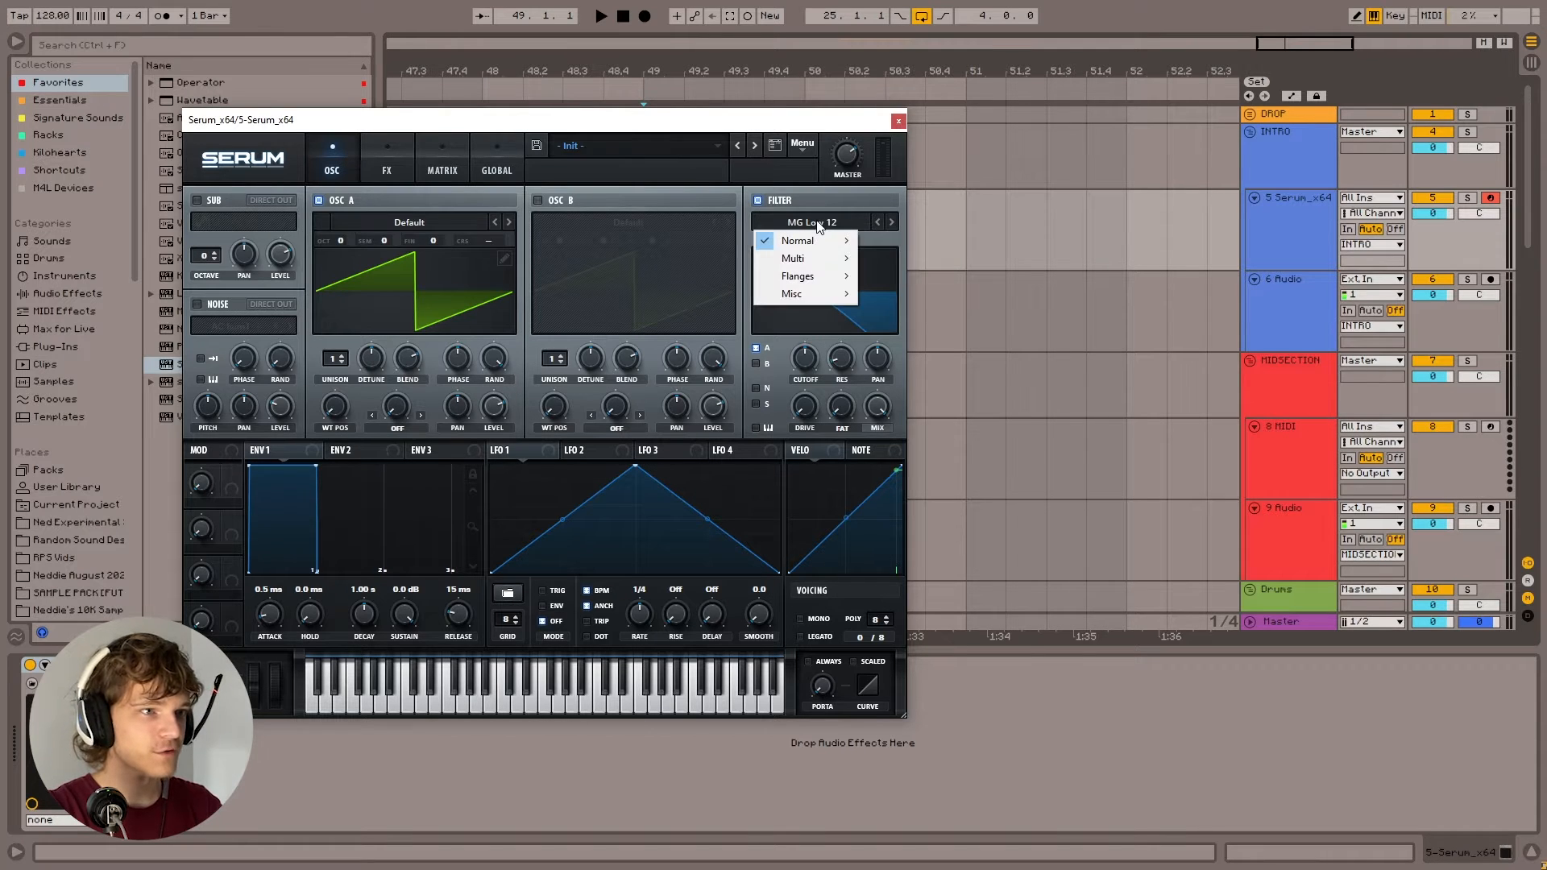
pyautogui.moveTo(791, 294)
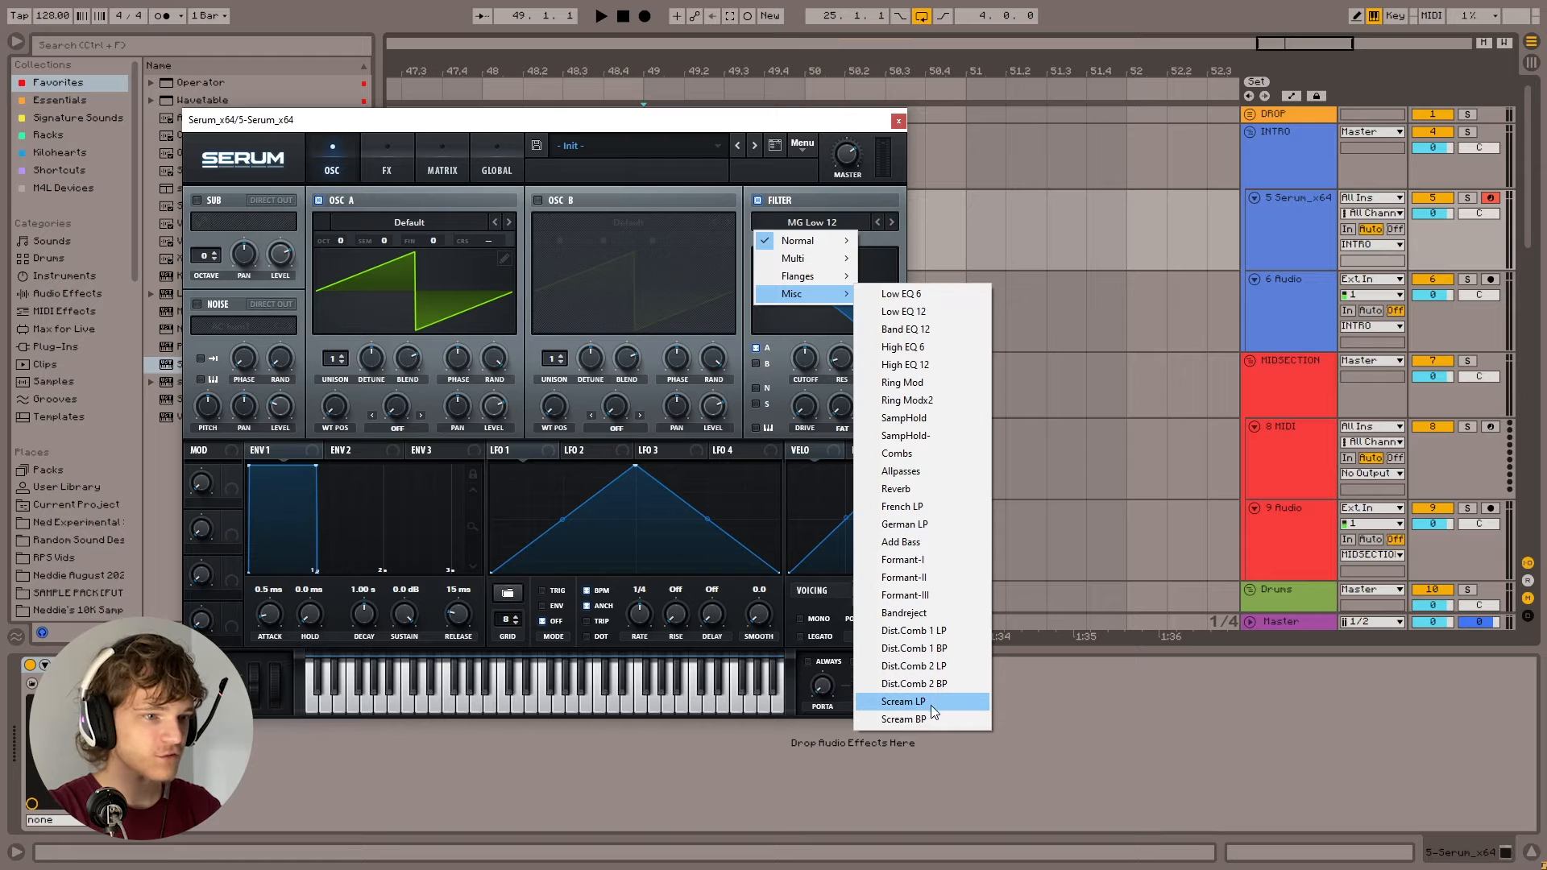
pyautogui.click(901, 702)
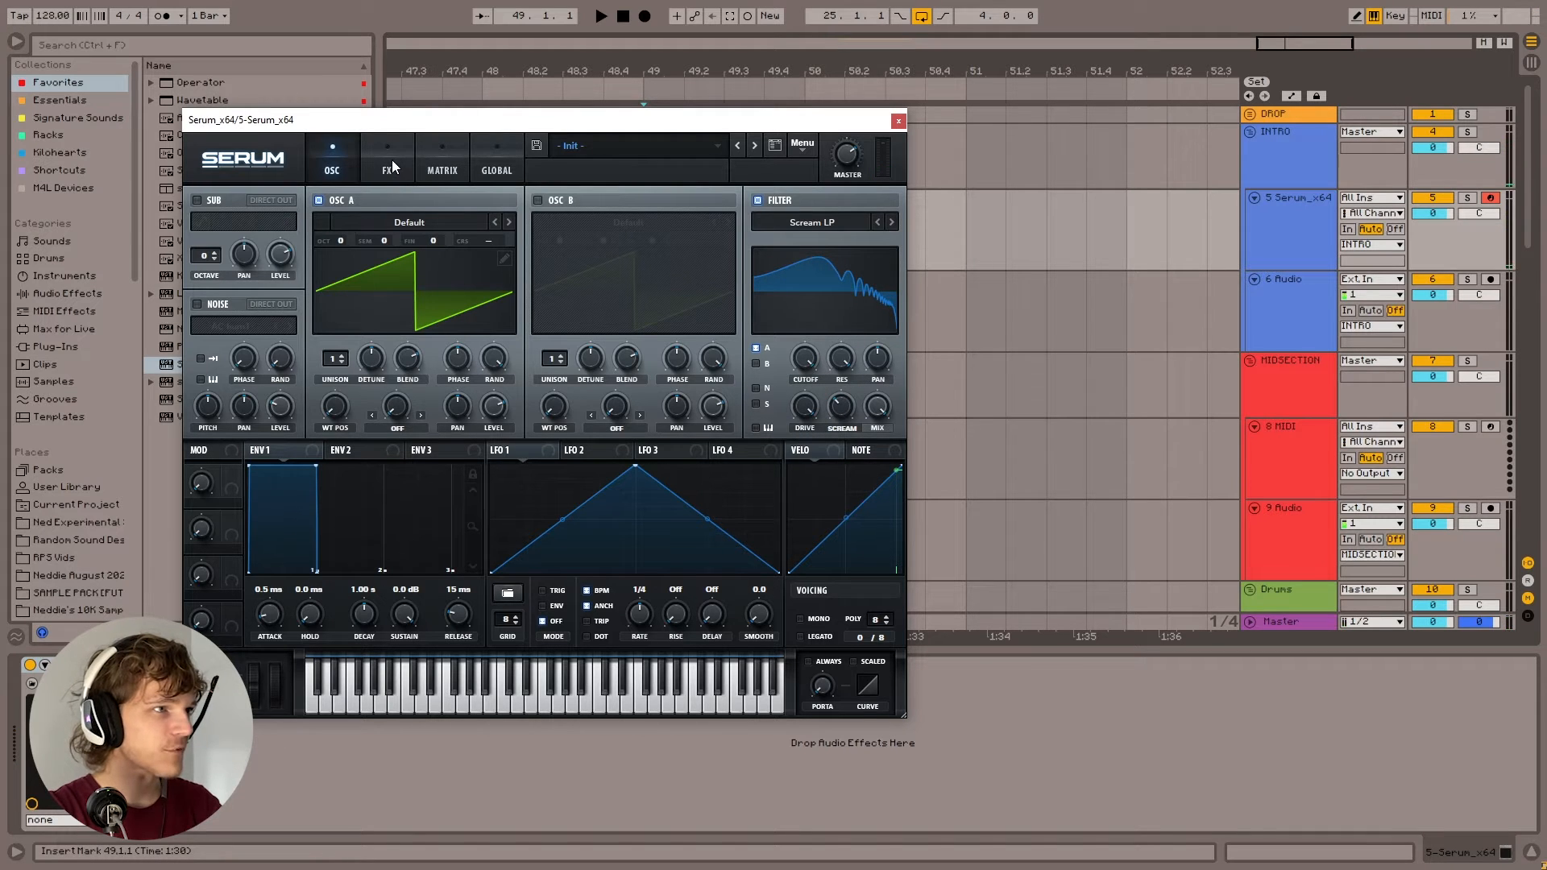
# Enable Distortion in Zero-Square mode on the FX rack, then return to OSC.
pyautogui.click(387, 163)
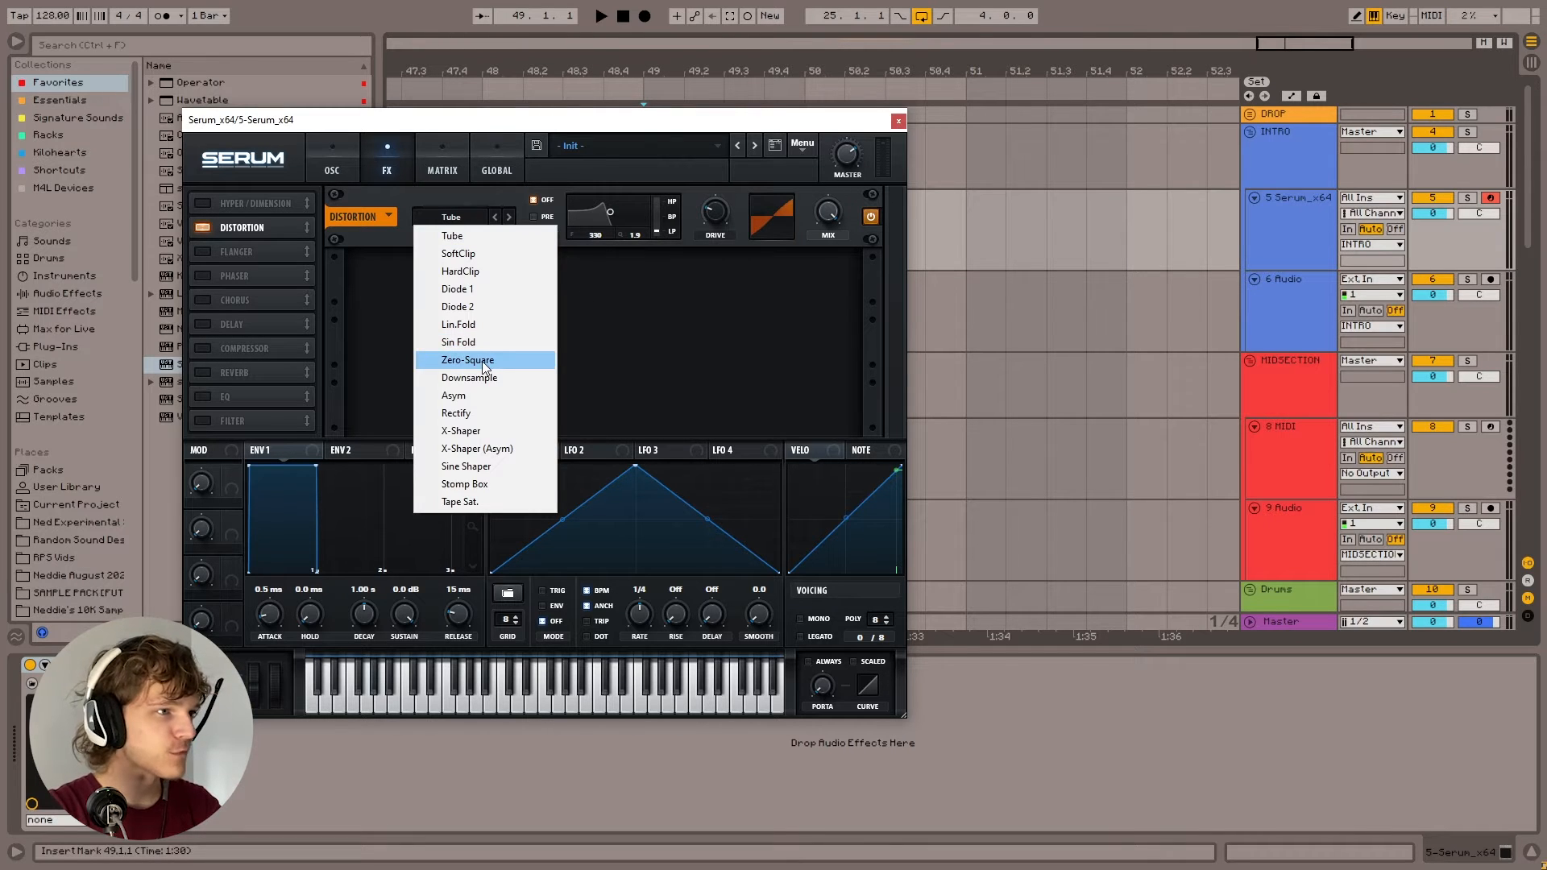
pyautogui.click(466, 359)
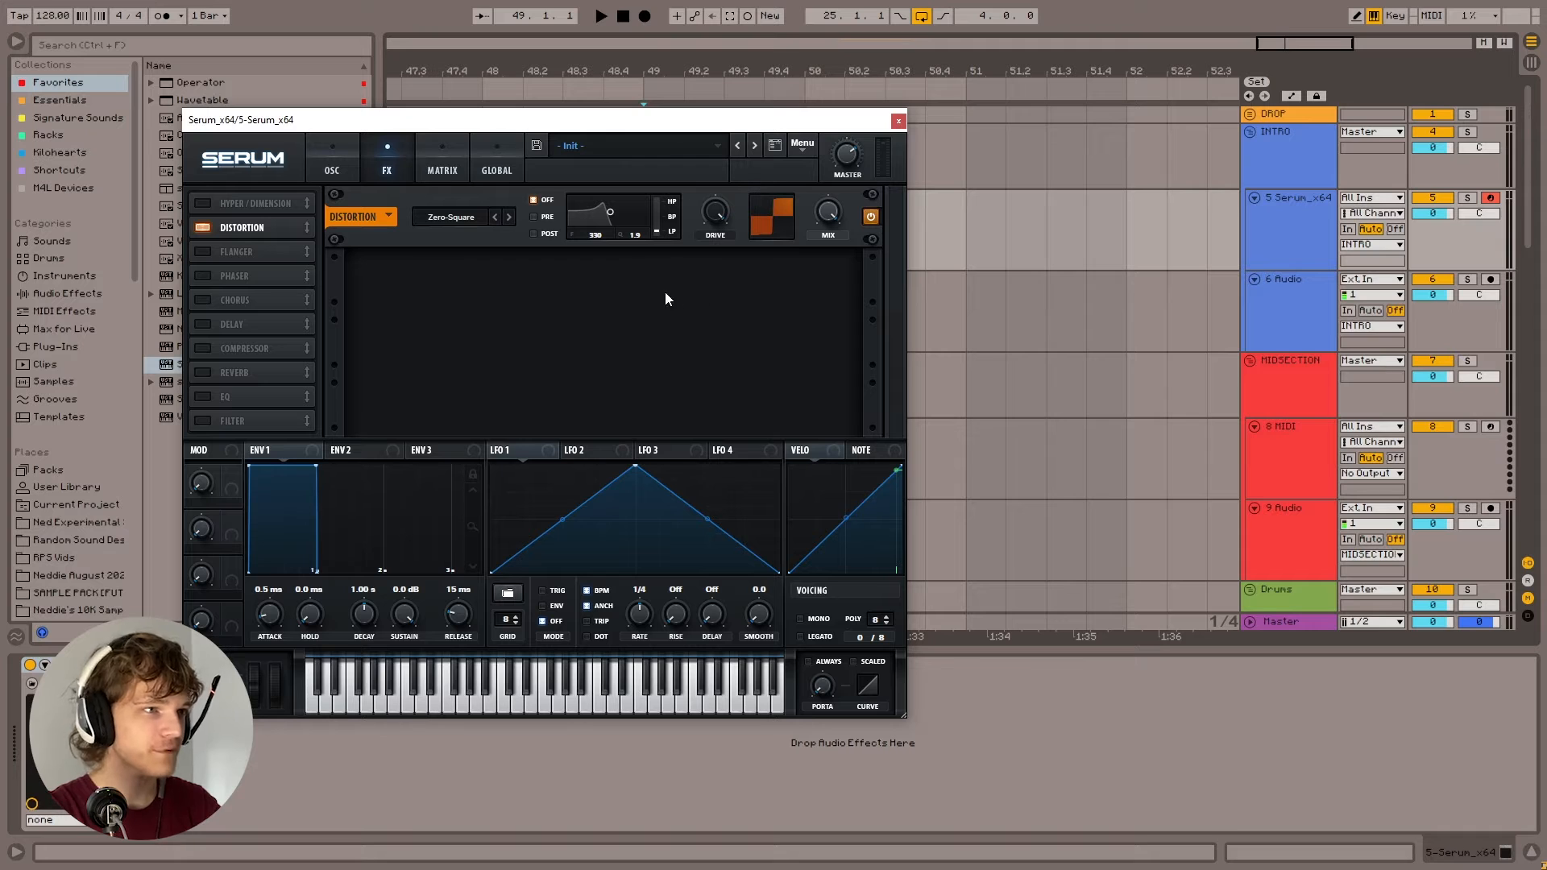
pyautogui.click(331, 158)
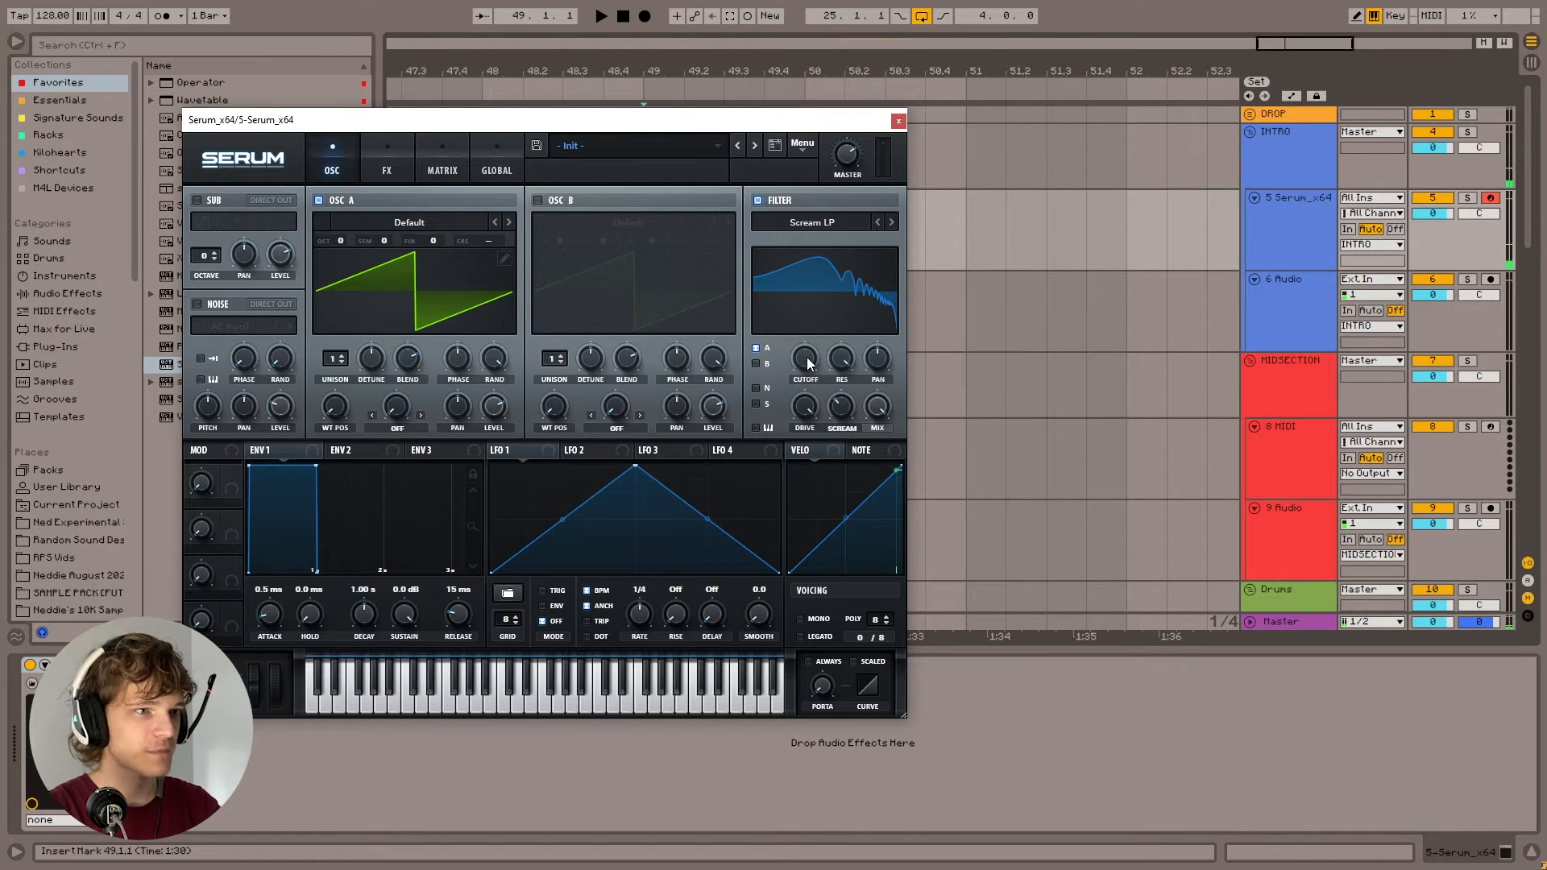
# Raise the Scream LP scream knob, assign Macro 1 to it, and set modulation depth.
pyautogui.moveTo(840, 404); pyautogui.dragTo(844, 403)
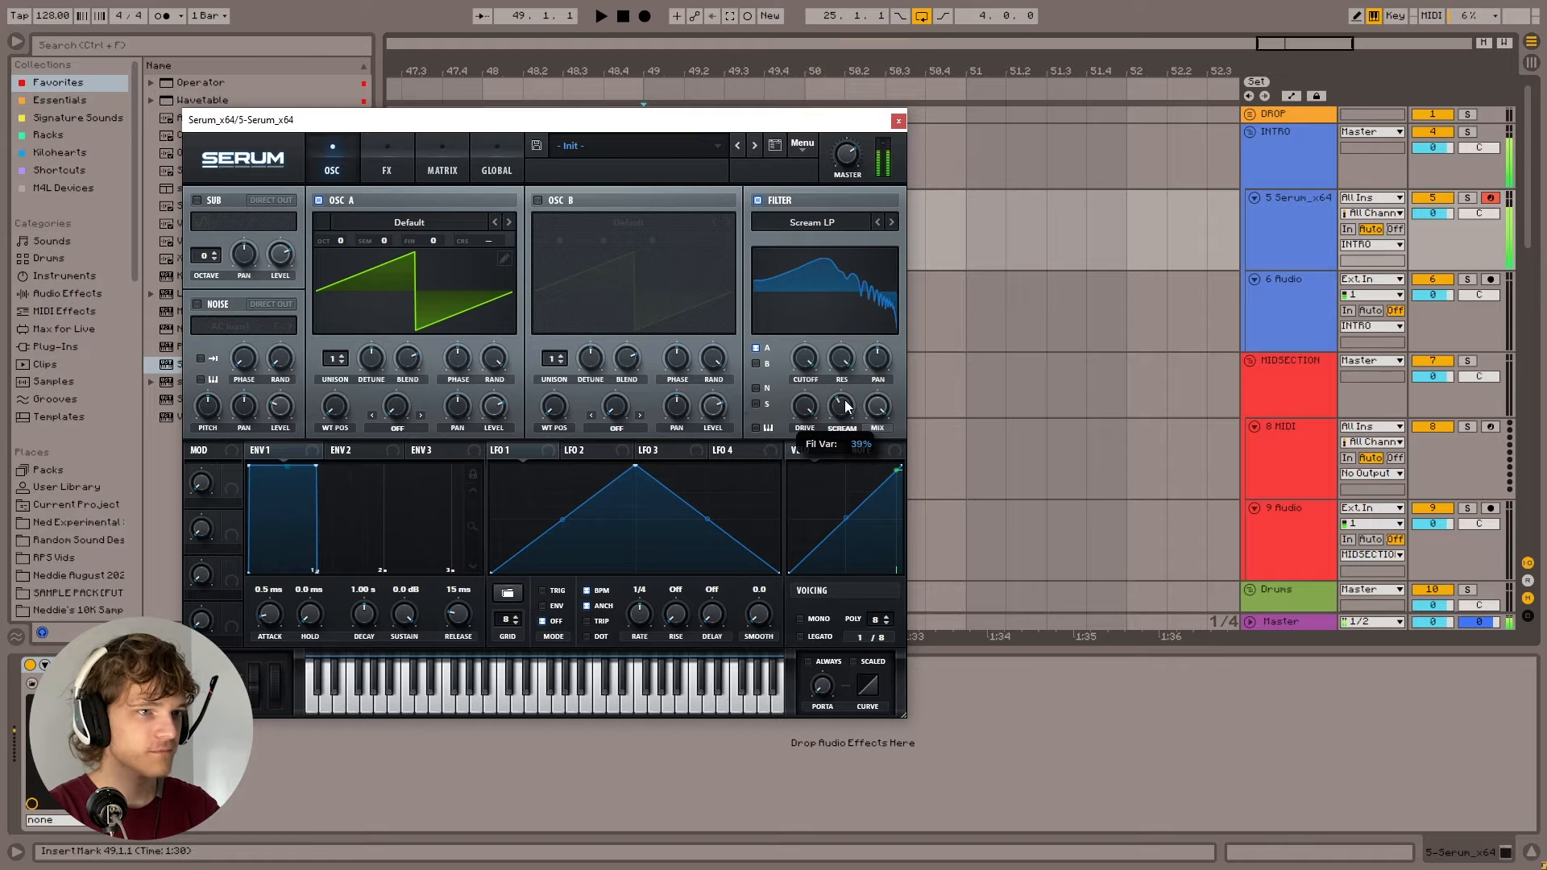
pyautogui.moveTo(841, 404); pyautogui.dragTo(841, 419)
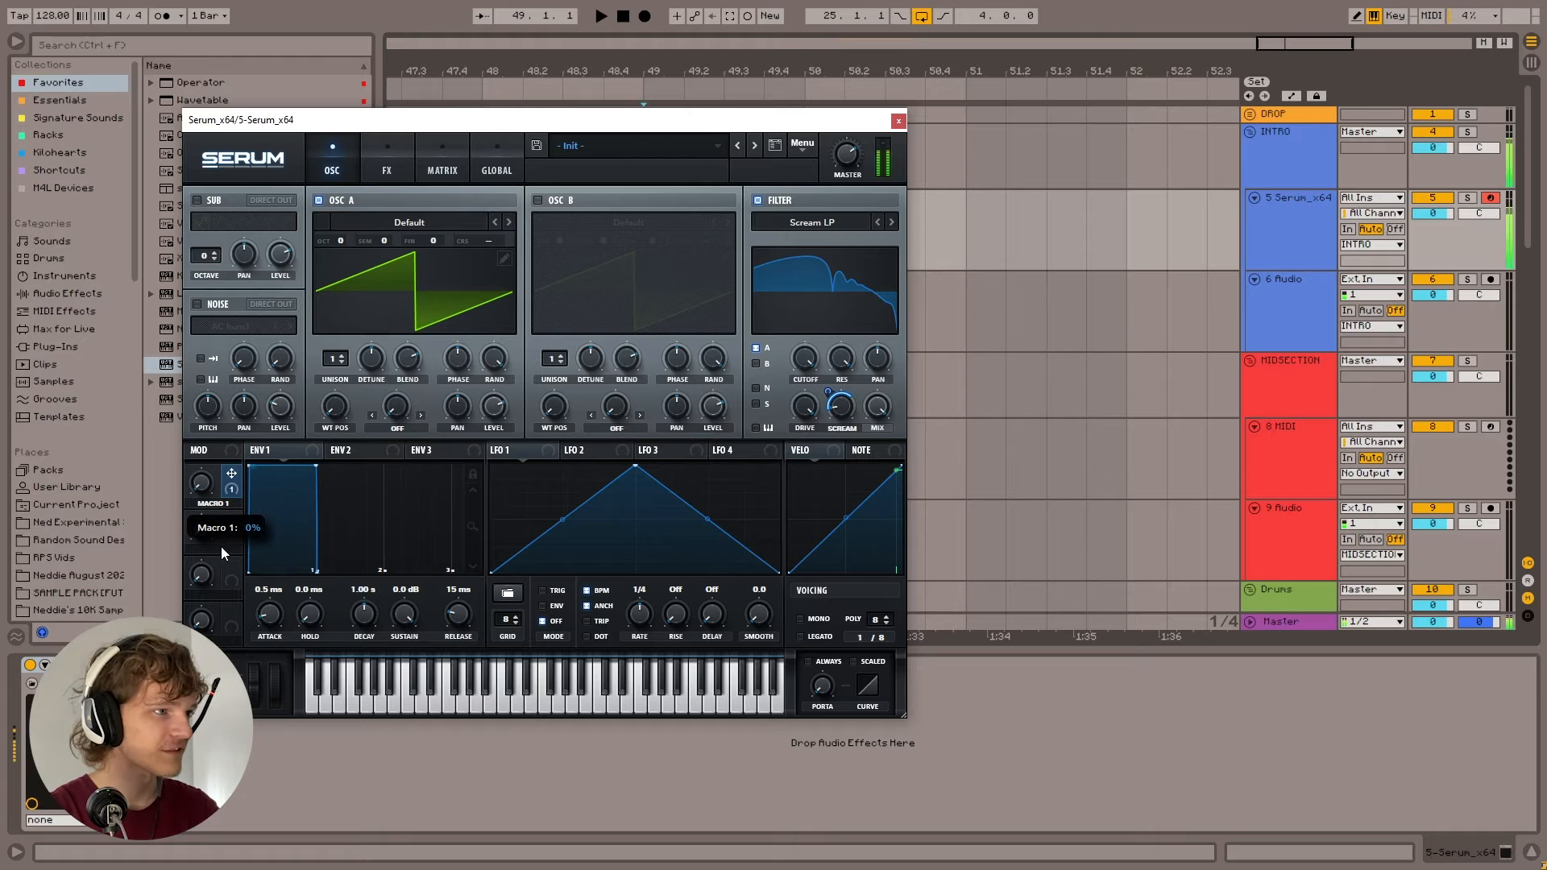
pyautogui.moveTo(841, 405); pyautogui.dragTo(844, 394)
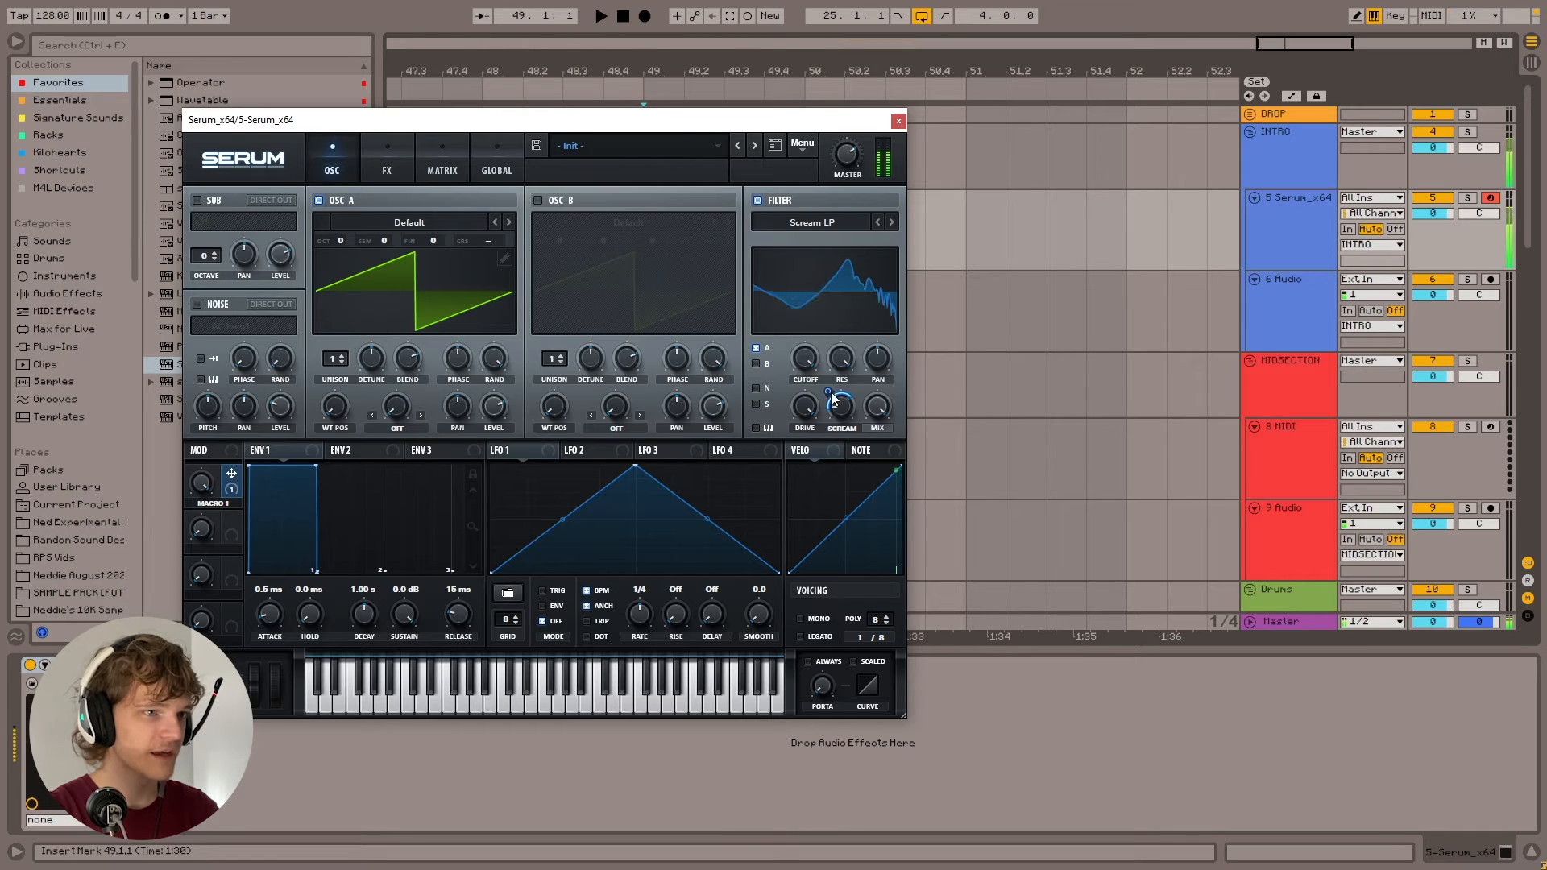
pyautogui.moveTo(804, 407); pyautogui.dragTo(804, 395)
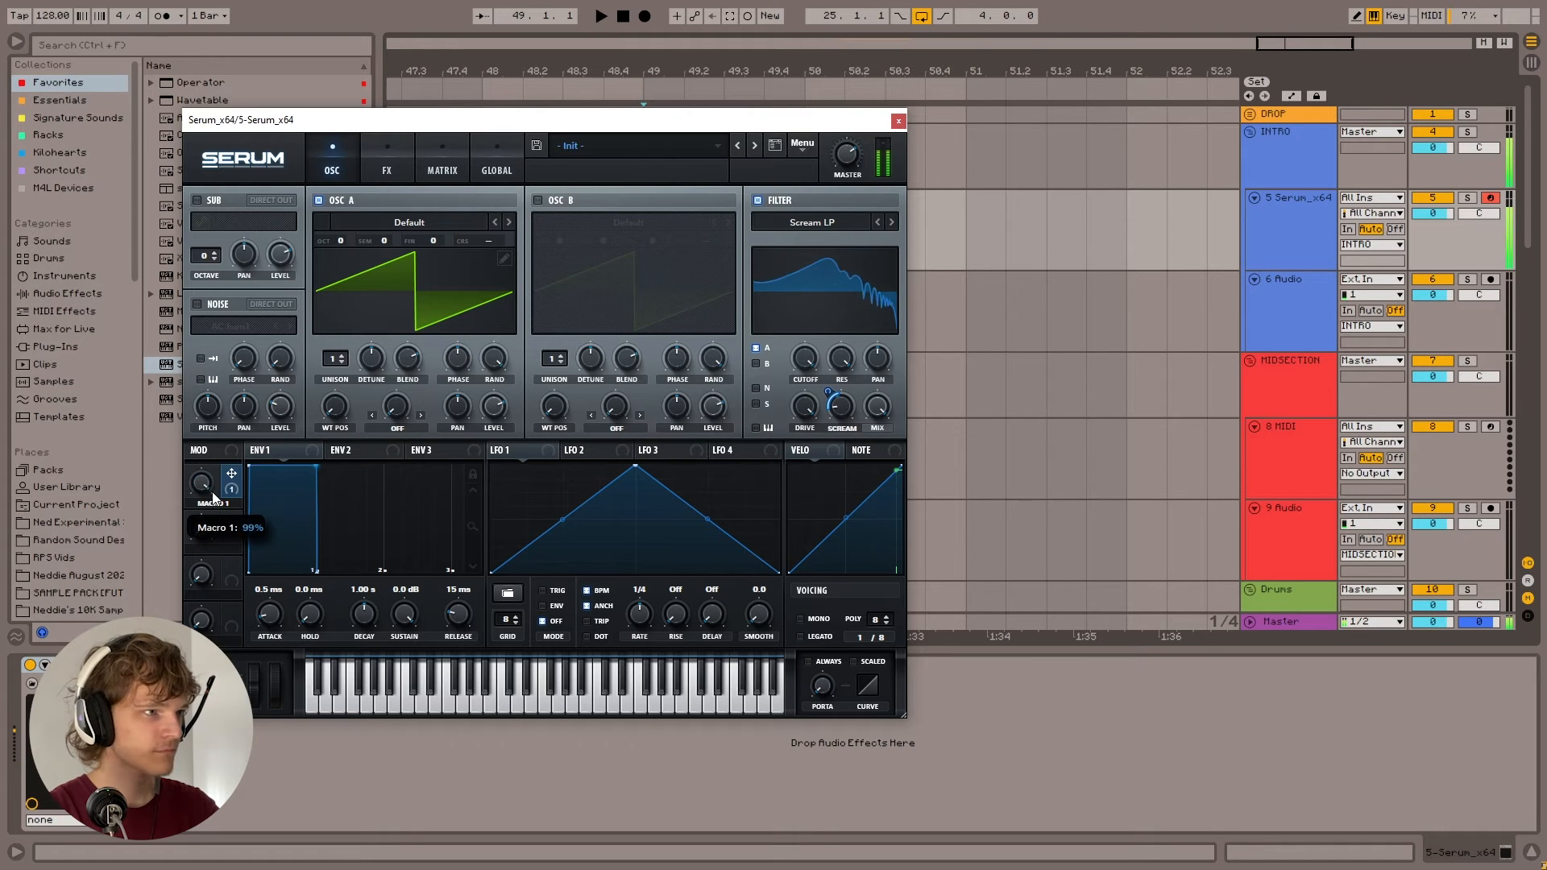
pyautogui.click(386, 170)
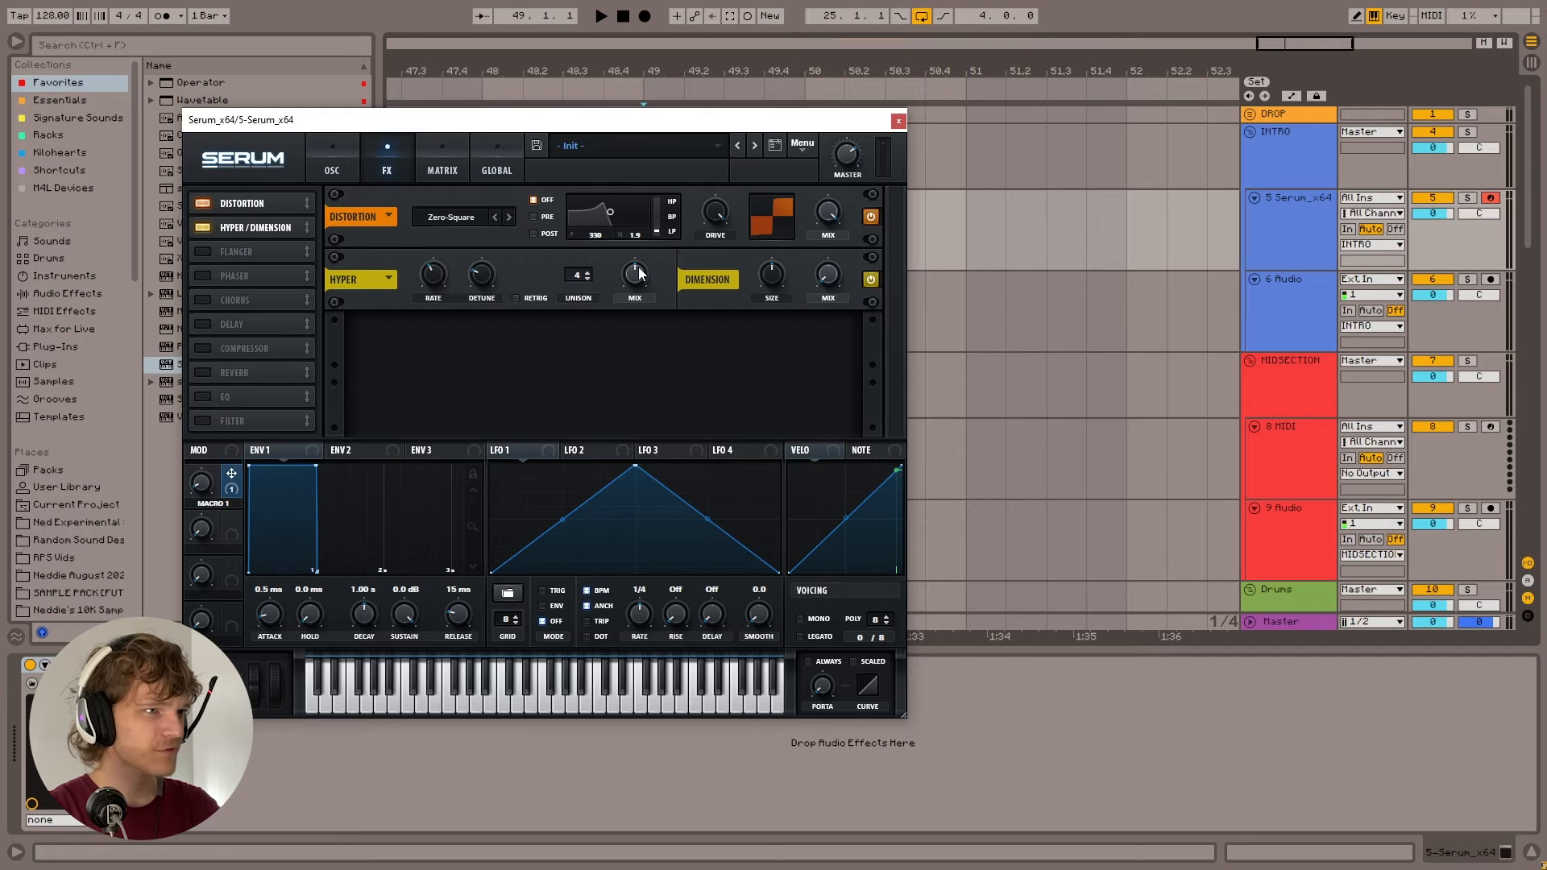
pyautogui.moveTo(289, 361)
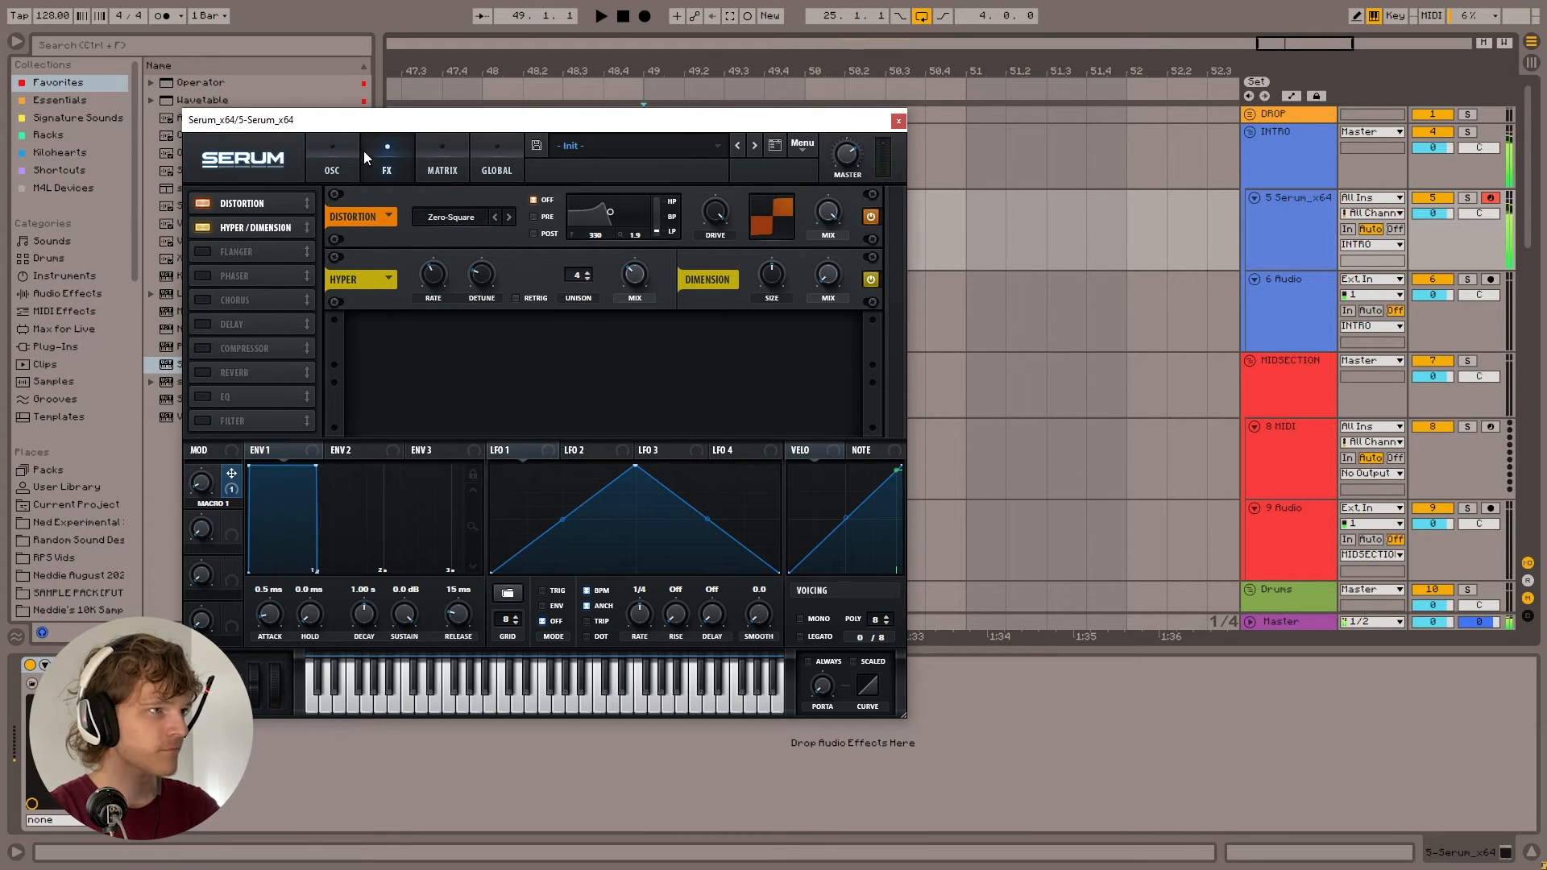
# Enable Hyper/Dimension, Compressor and Reverb, and lower Macro 1 to about 39%.
pyautogui.click(203, 347)
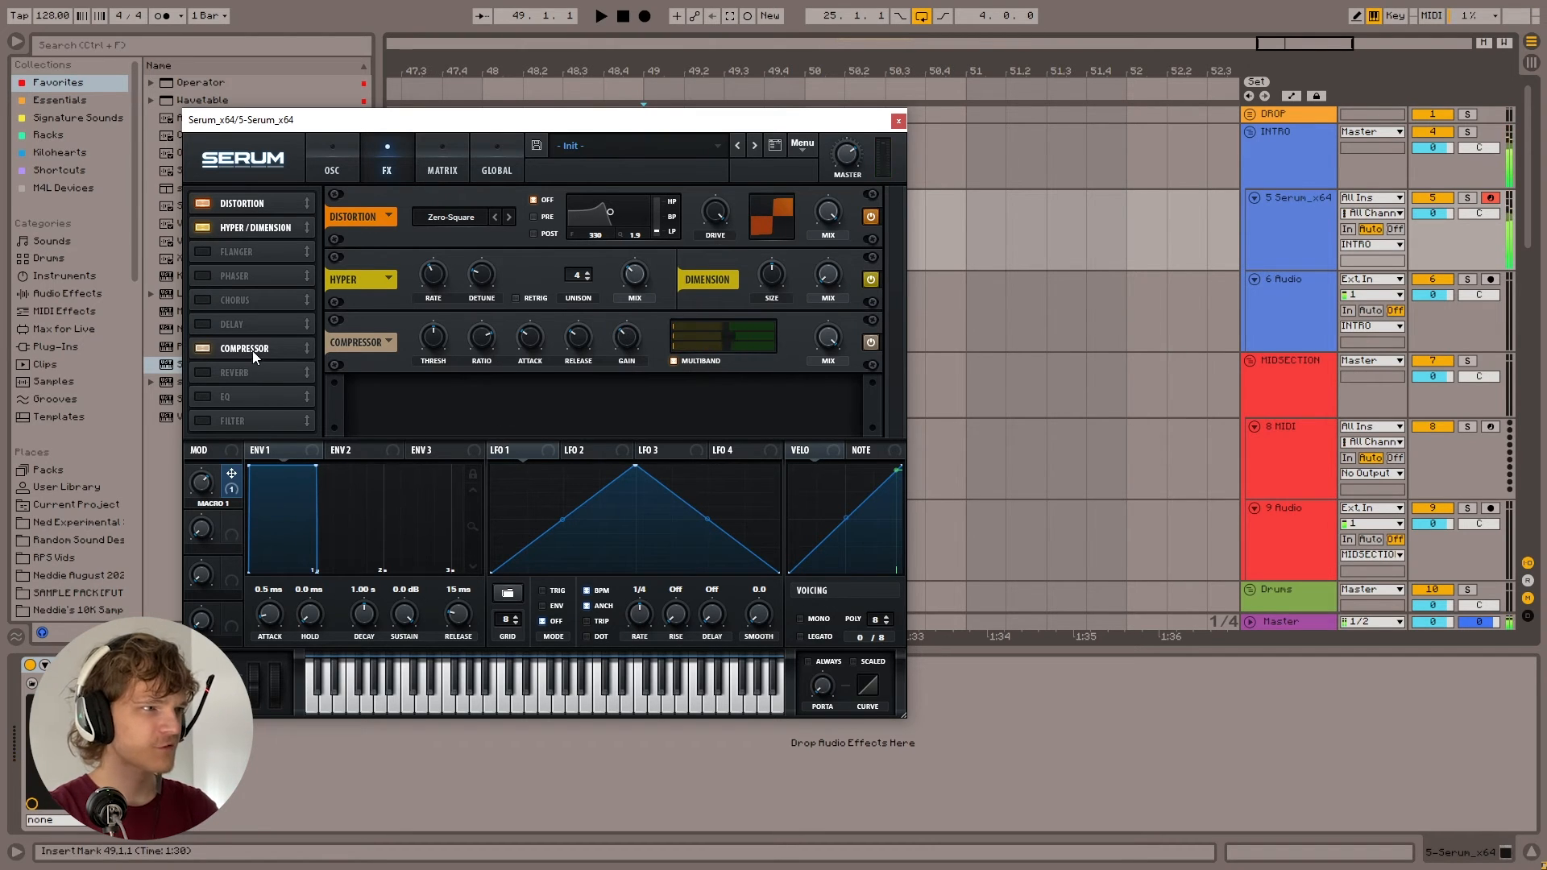
pyautogui.click(333, 158)
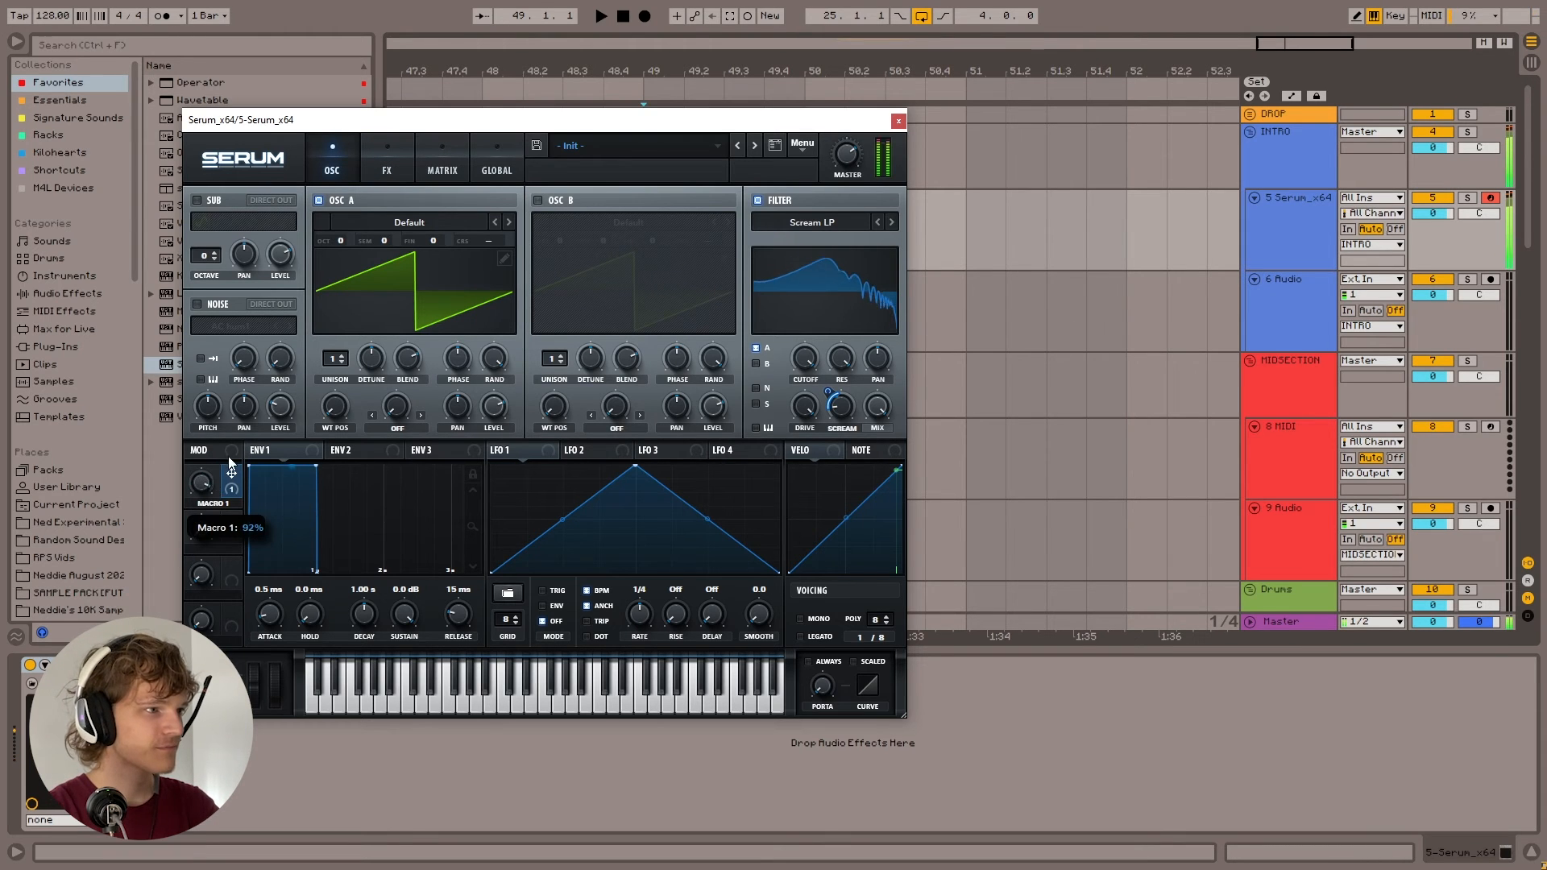
pyautogui.moveTo(201, 484); pyautogui.dragTo(207, 537)
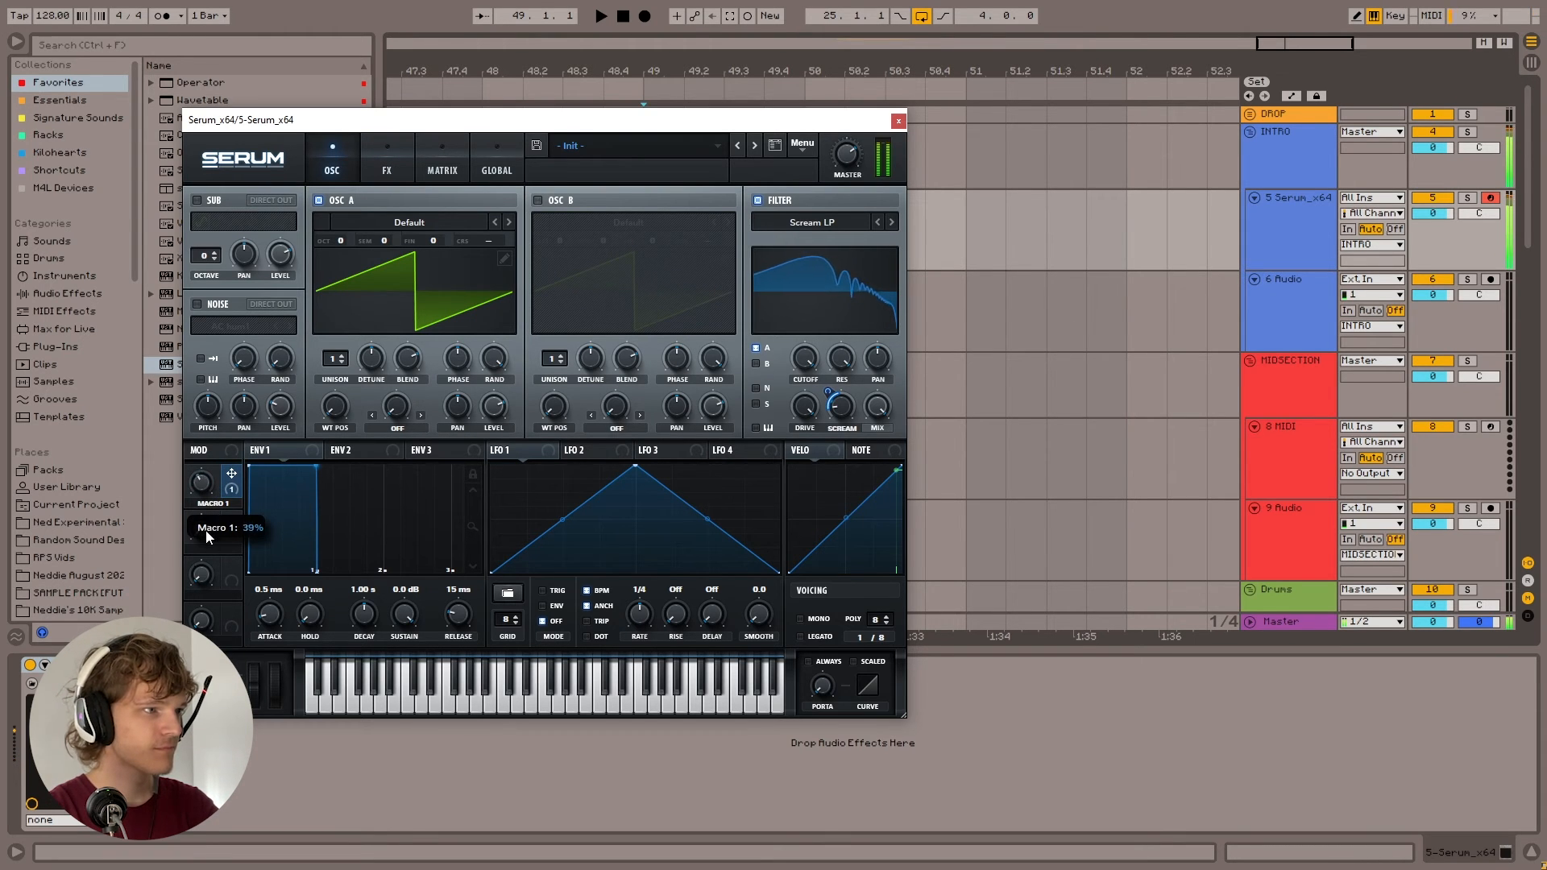
pyautogui.click(387, 158)
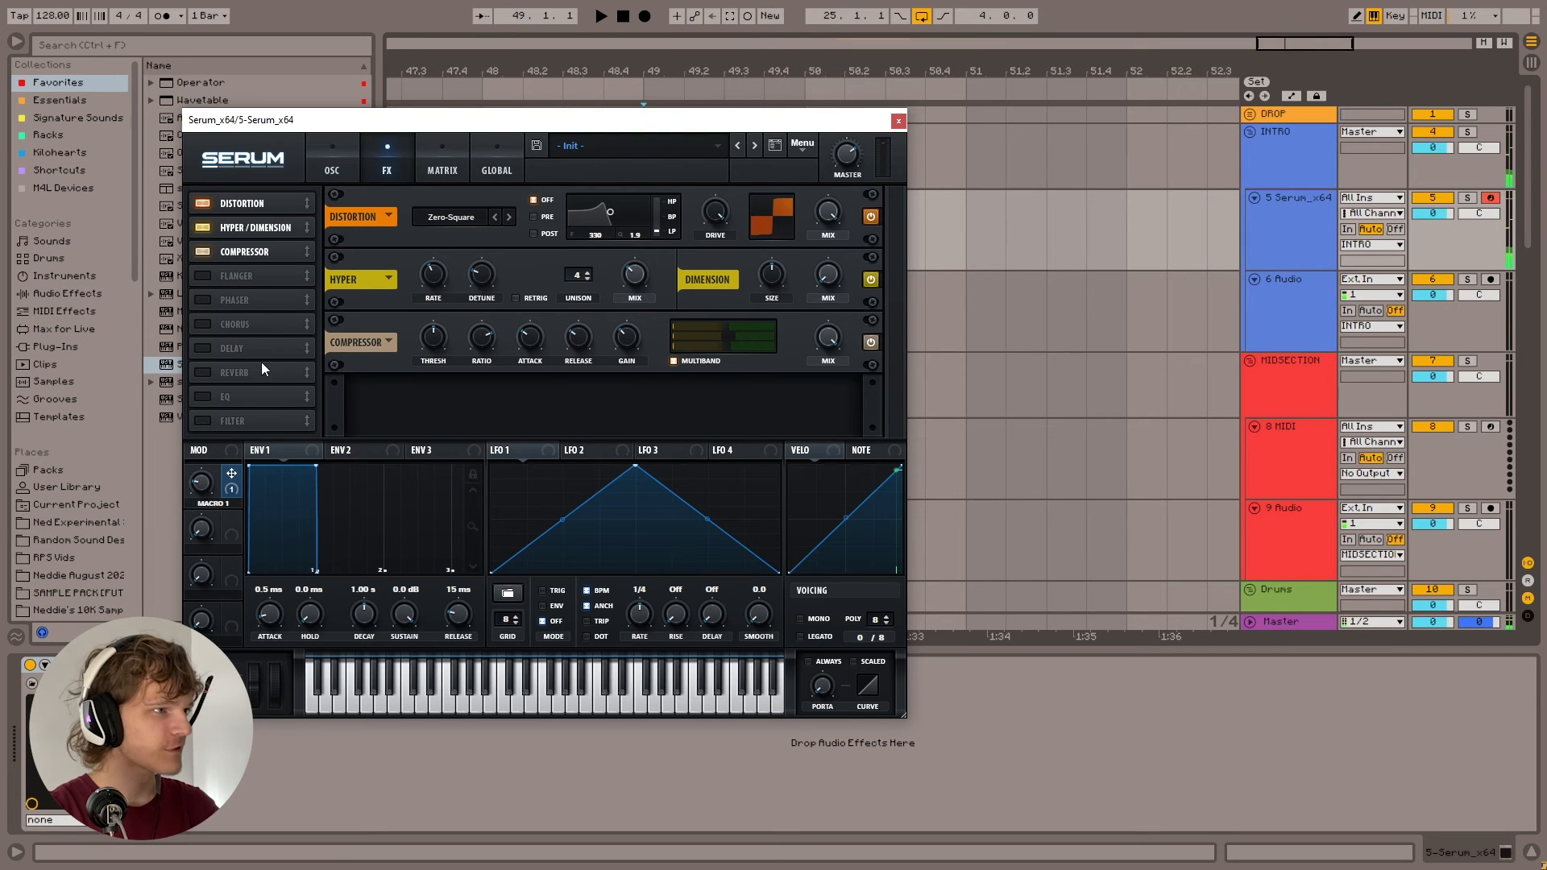
pyautogui.click(236, 372)
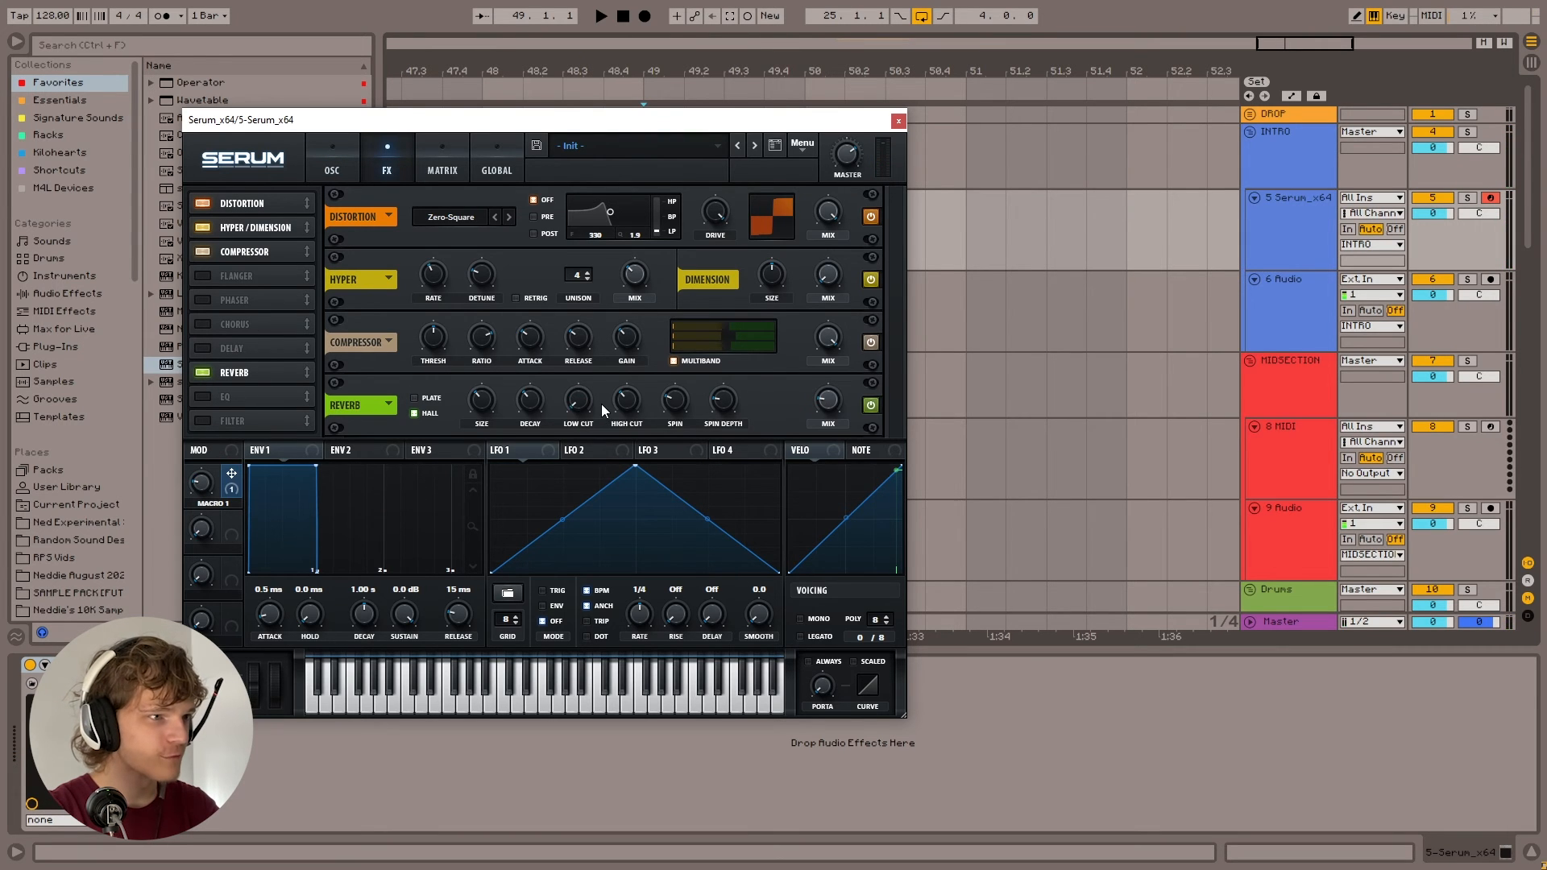